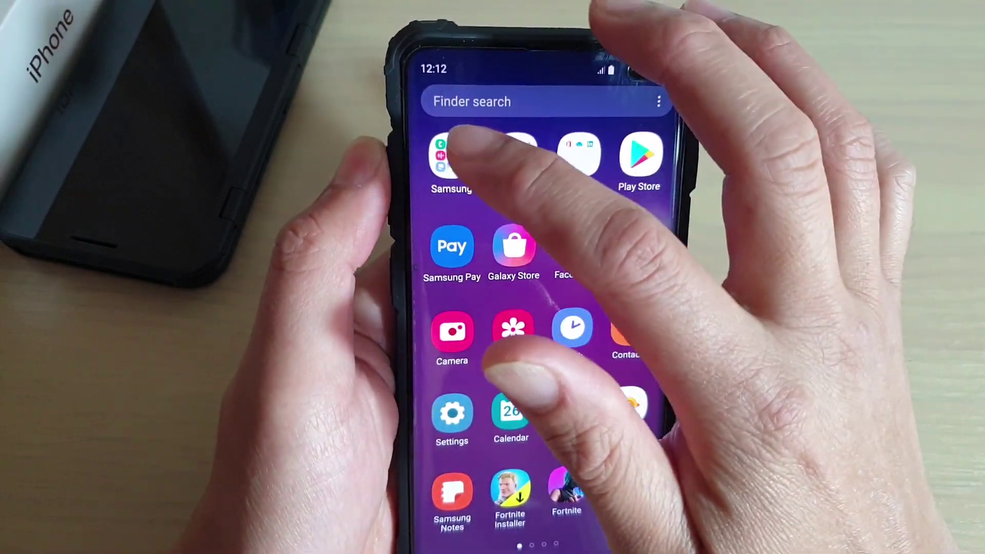
Step: Launch Samsung Email from the home screen so the account inbox appears
click(449, 158)
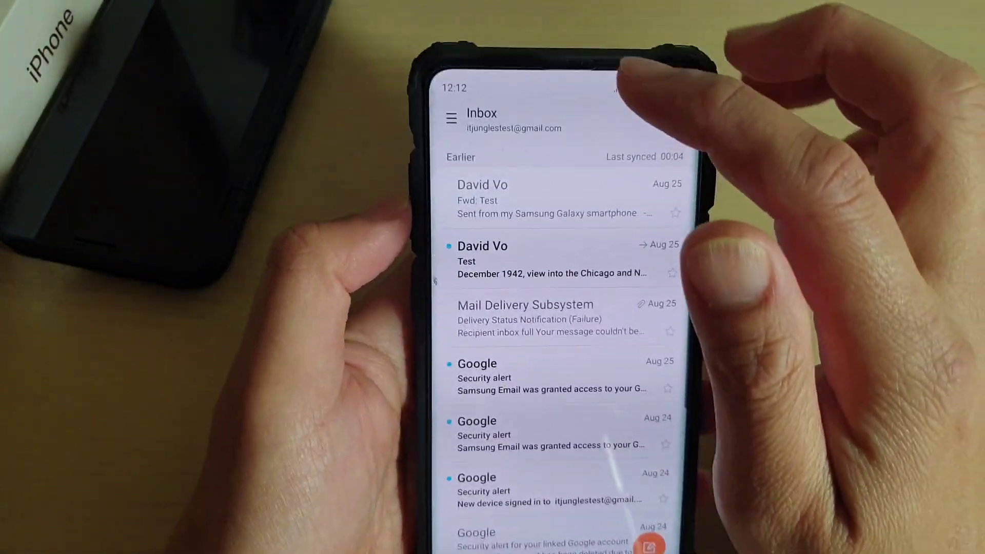
Step: Show the account's full folder list from the inbox drawer
click(452, 118)
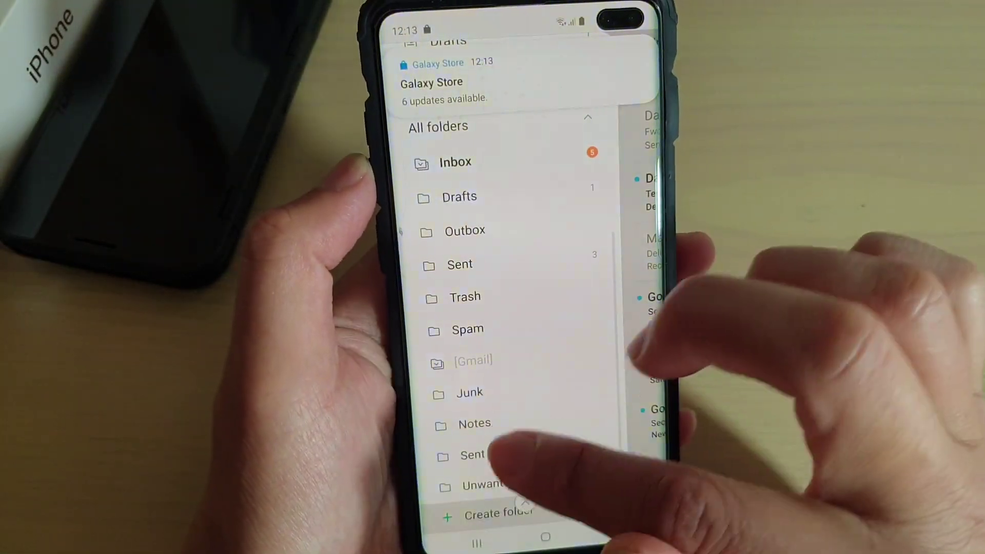
Step: Create a new folder named 'Read later' at the account's top level
click(497, 514)
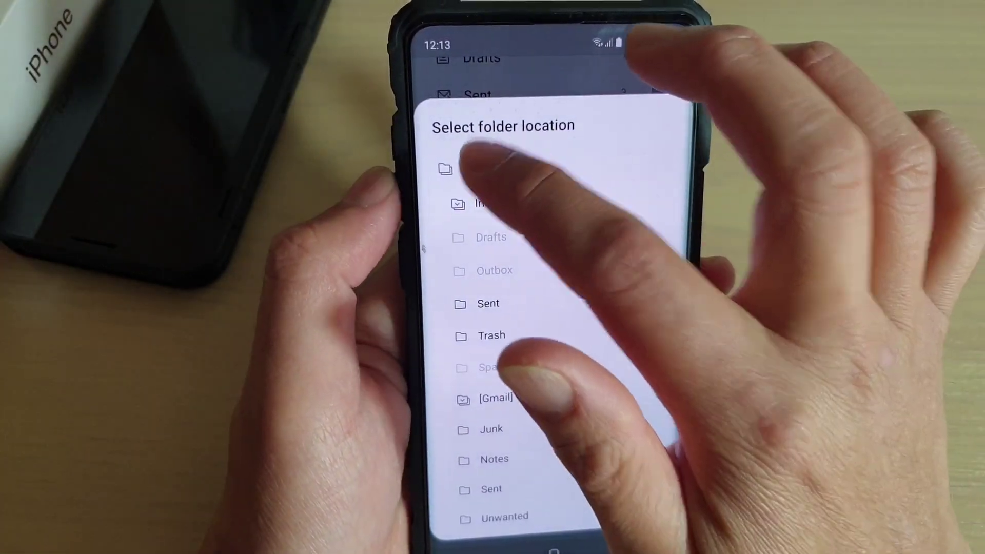
click(444, 171)
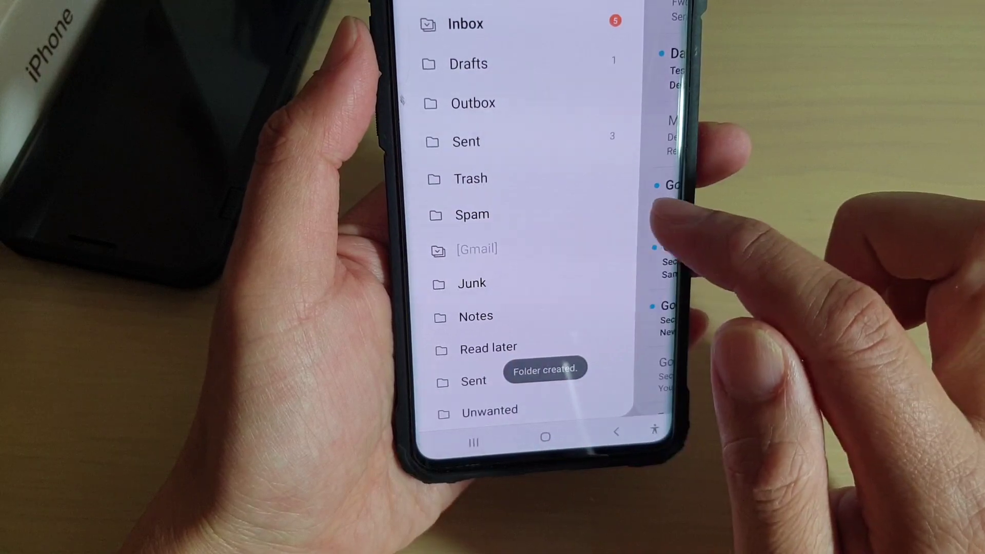
click(466, 24)
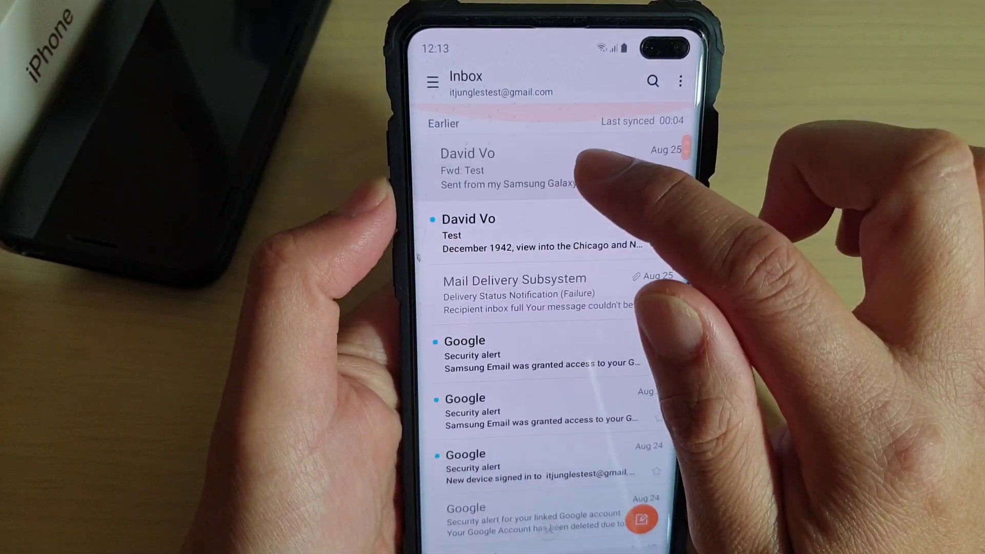
click(498, 166)
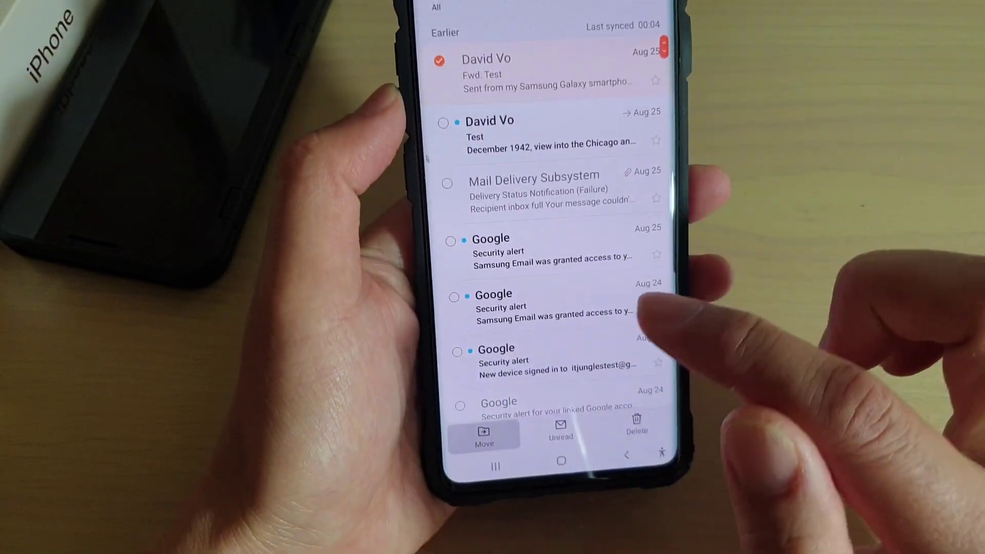
click(484, 430)
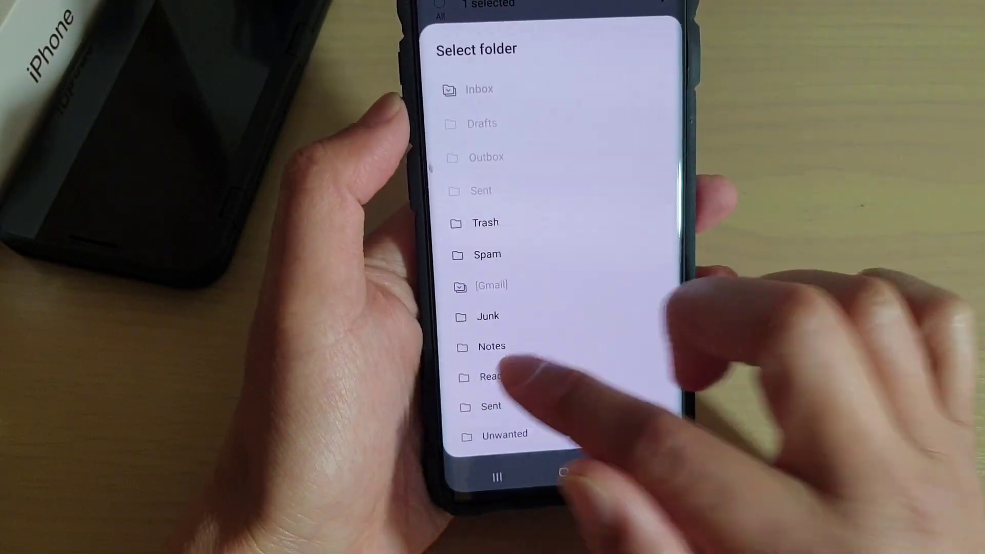